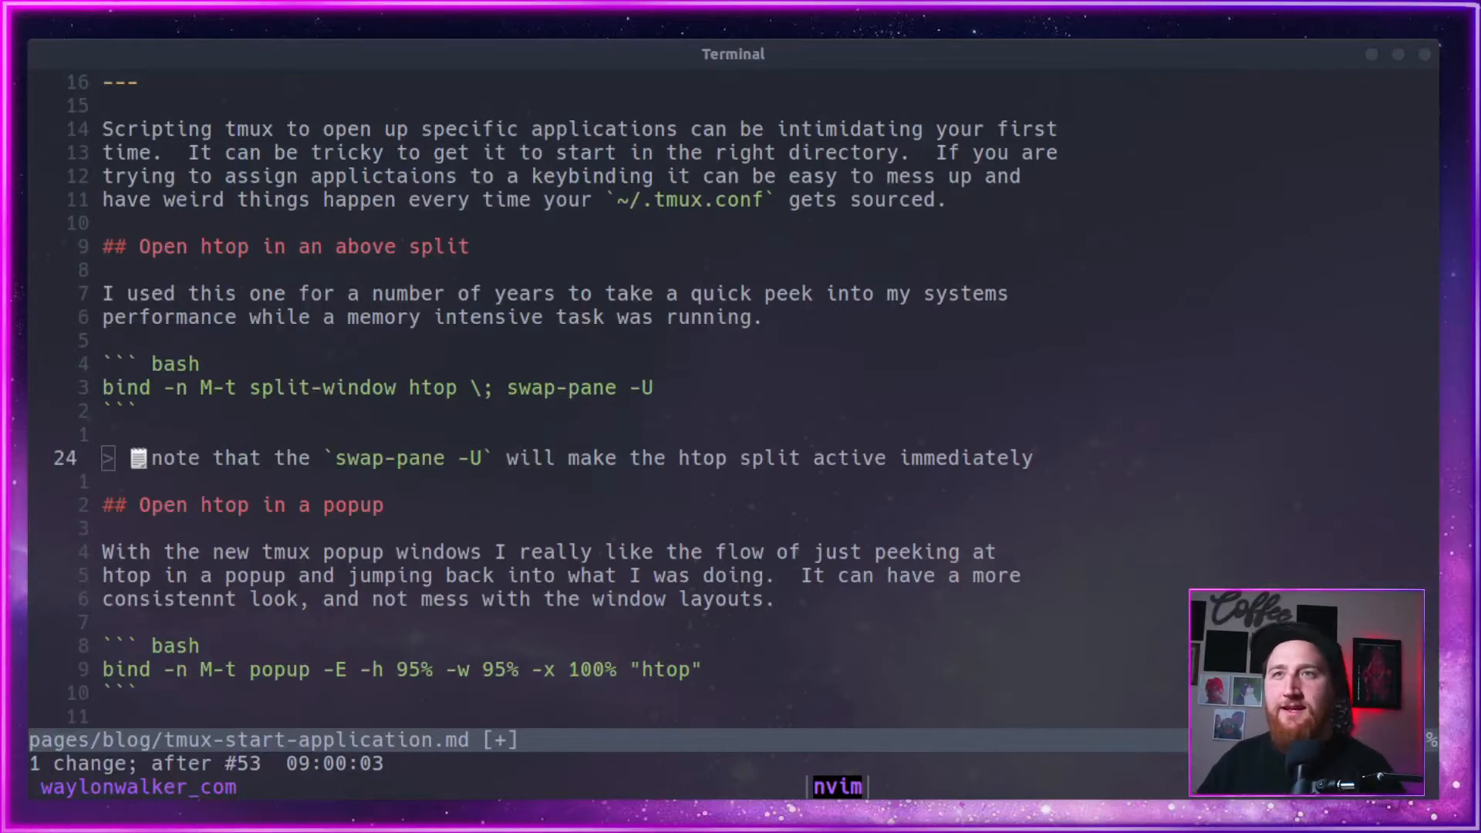
mouse_move(505, 505)
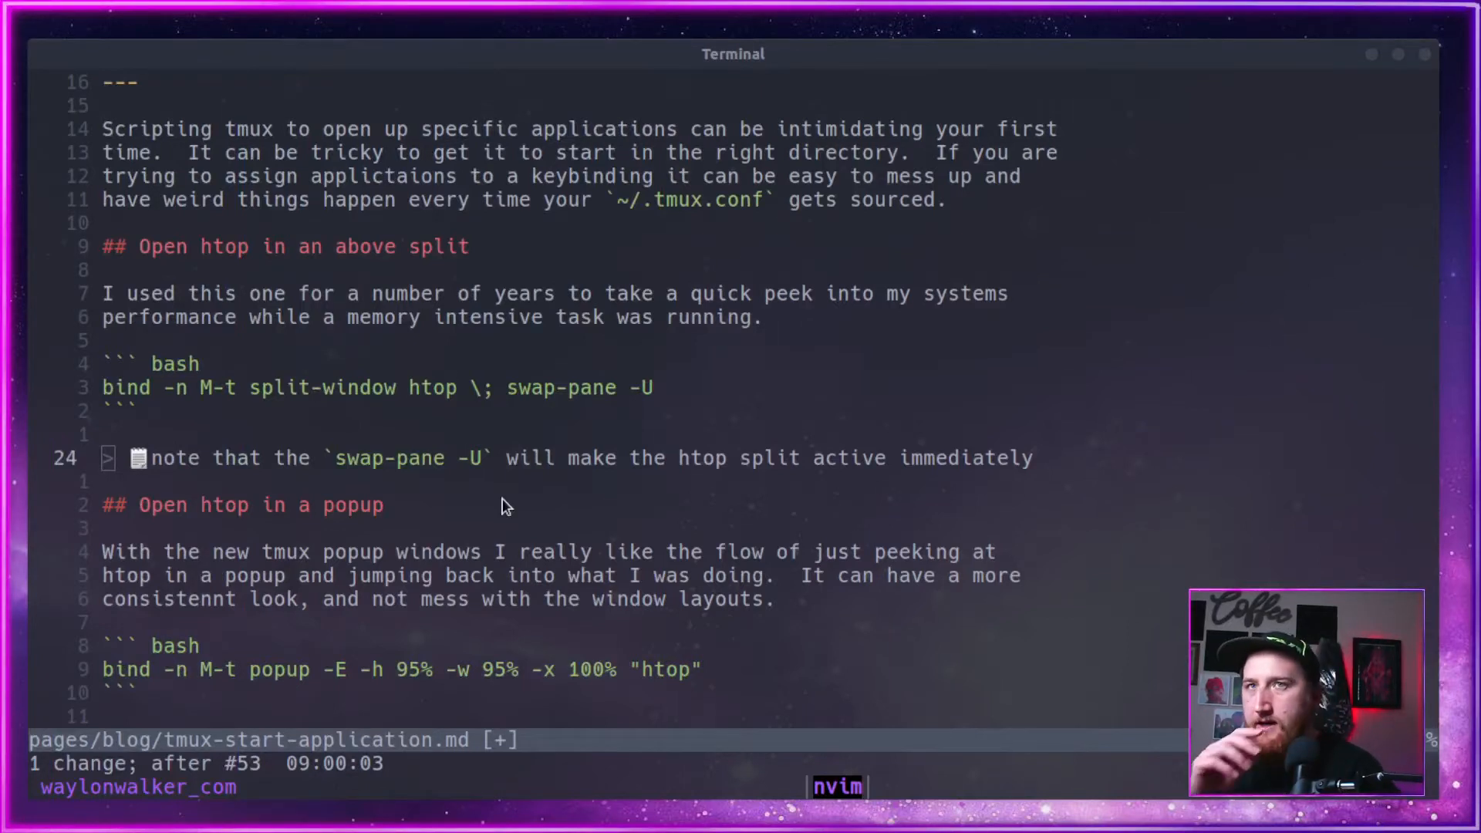
mouse_move(456, 424)
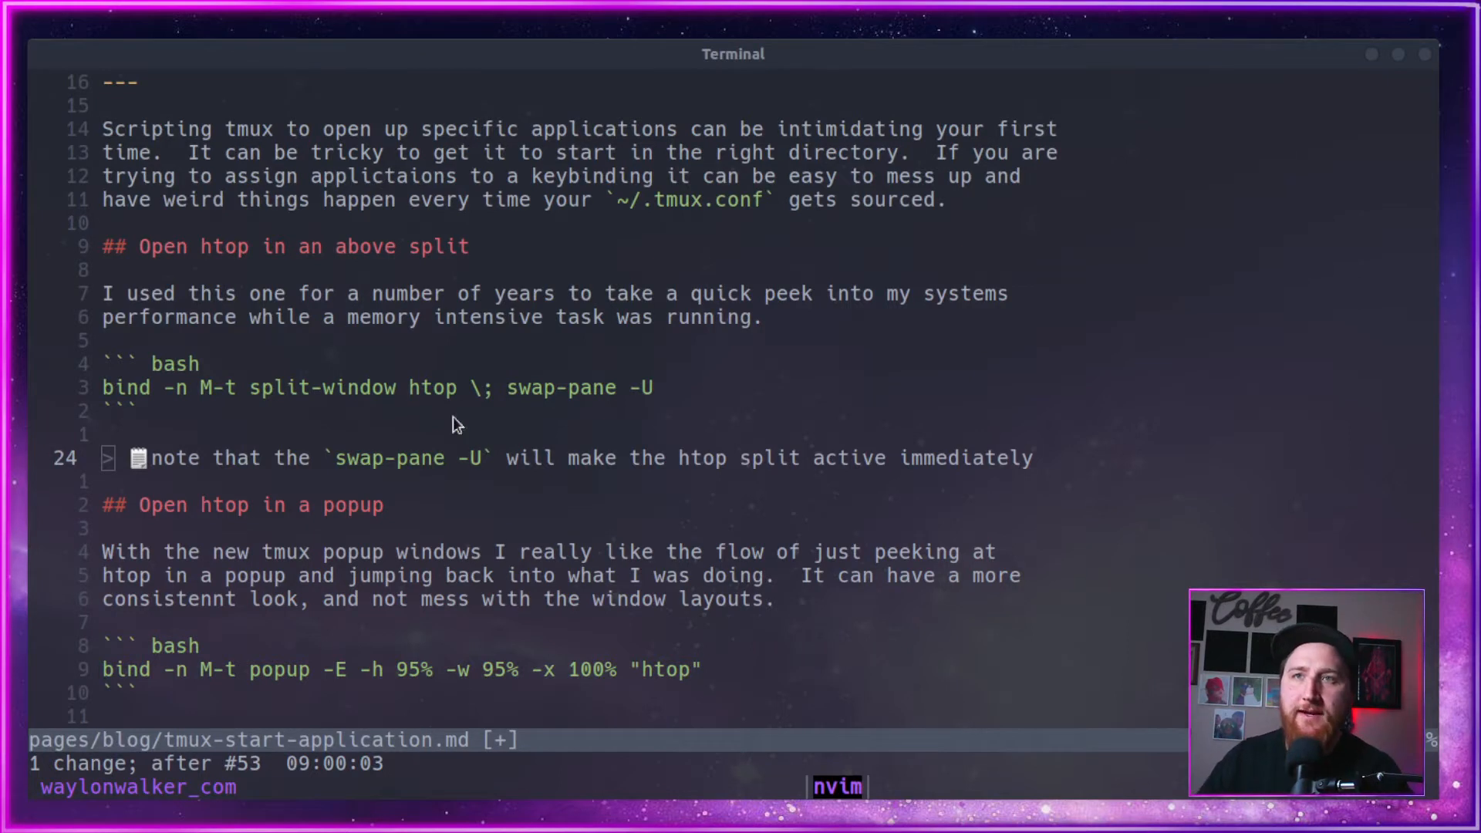
mouse_move(333, 441)
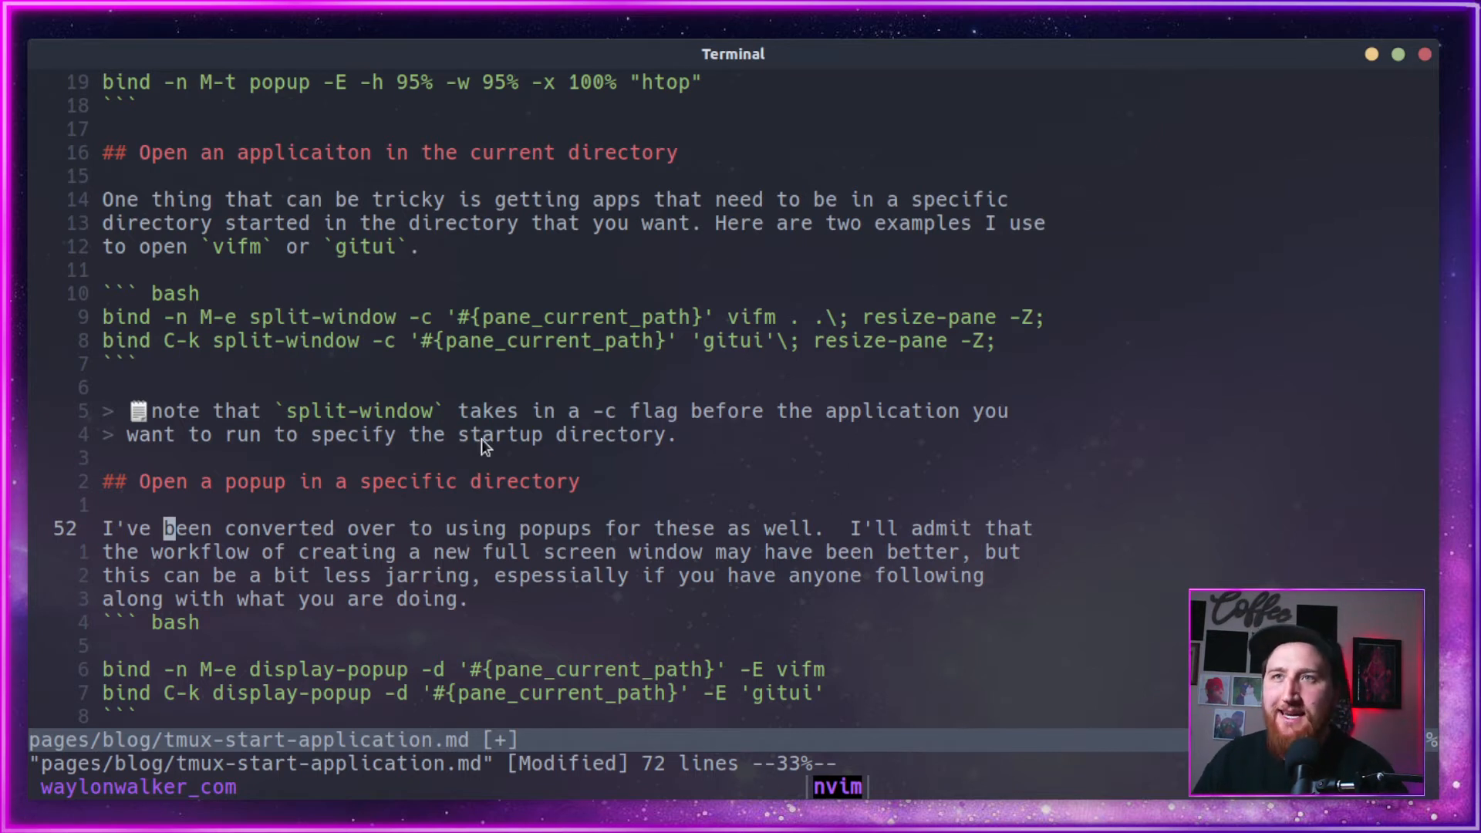
mouse_move(441, 334)
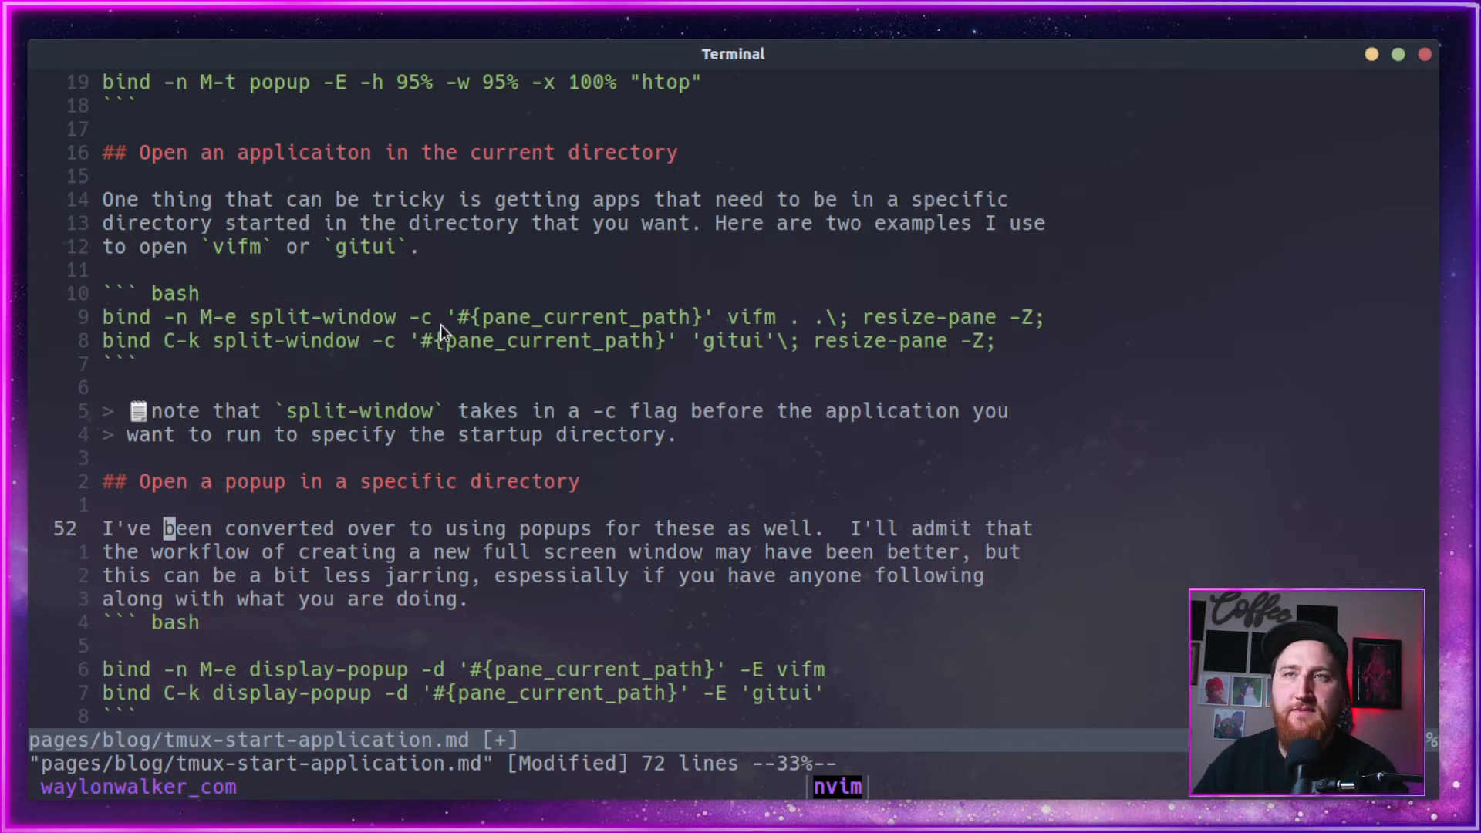
mouse_move(307, 330)
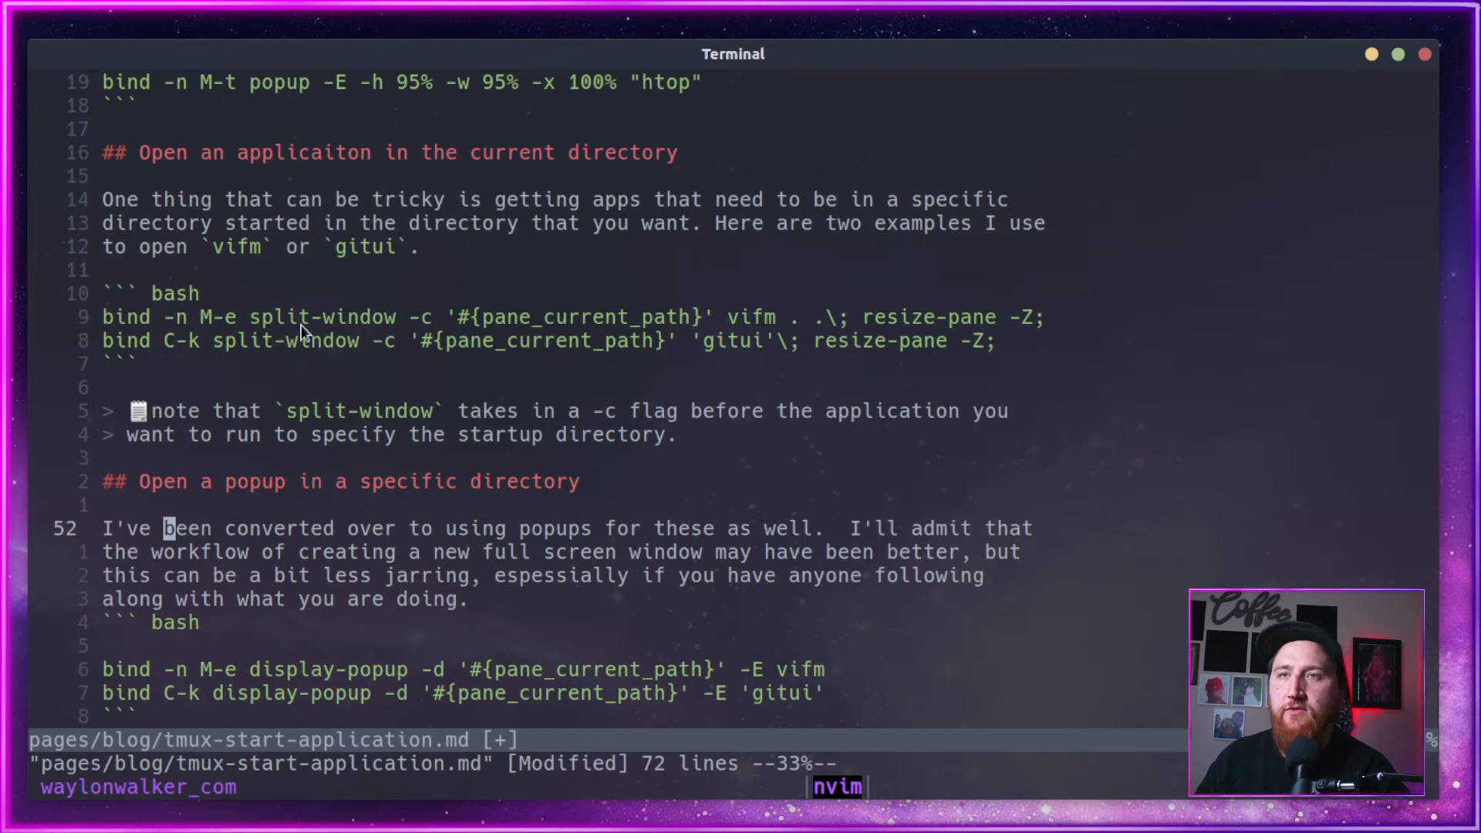
mouse_move(391, 370)
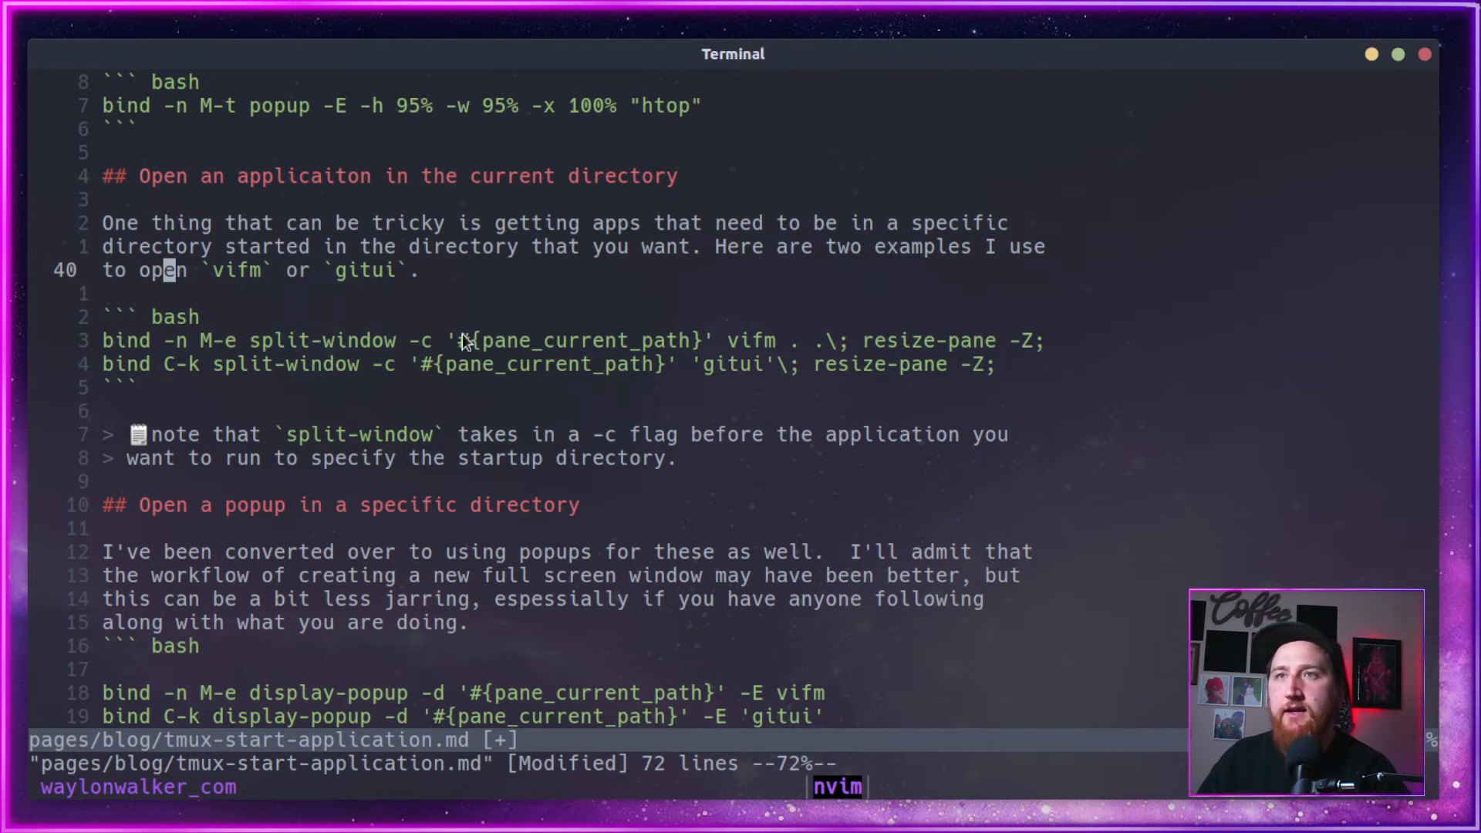
mouse_move(713, 354)
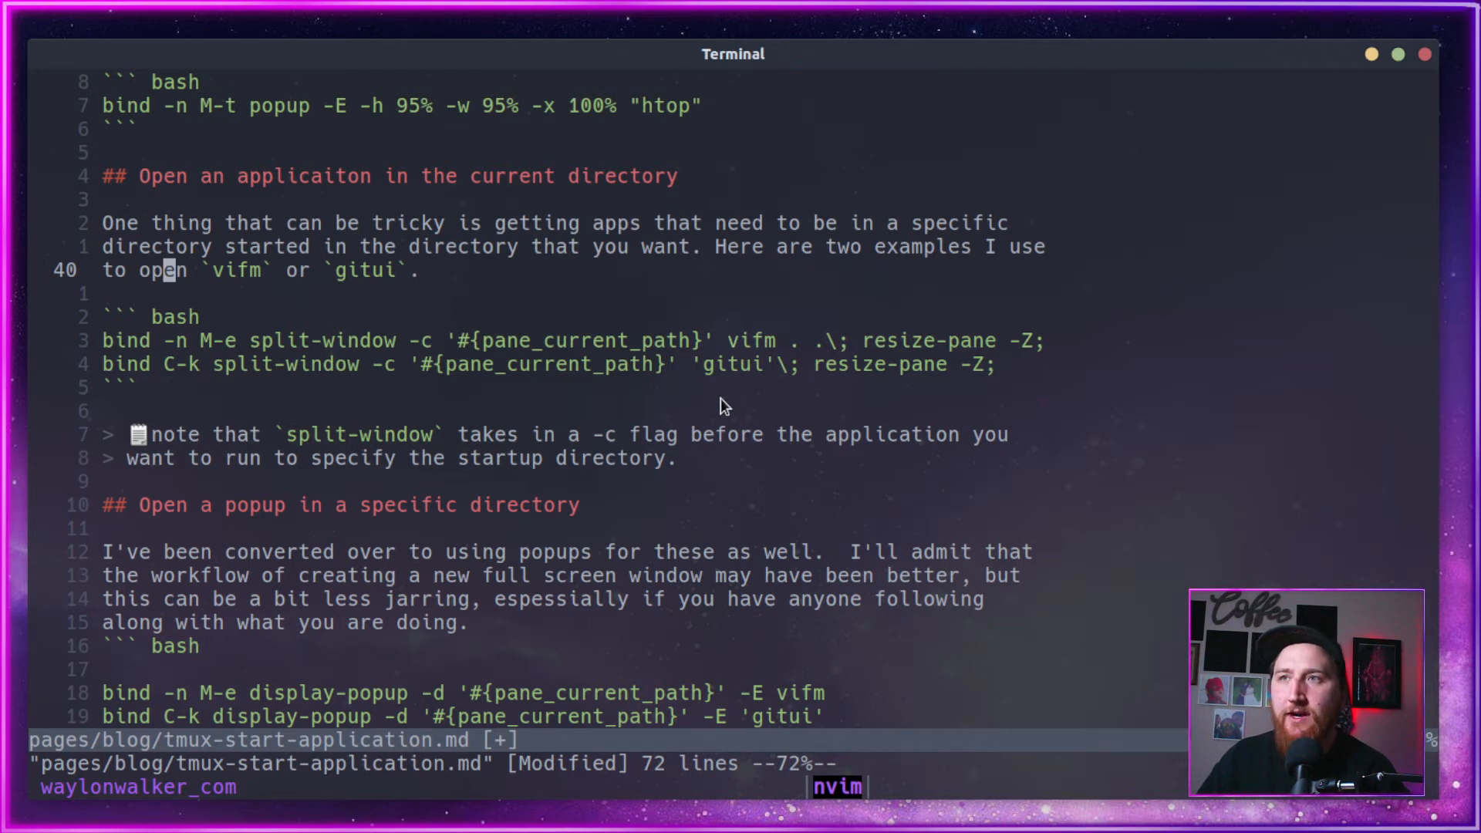
mouse_move(941, 345)
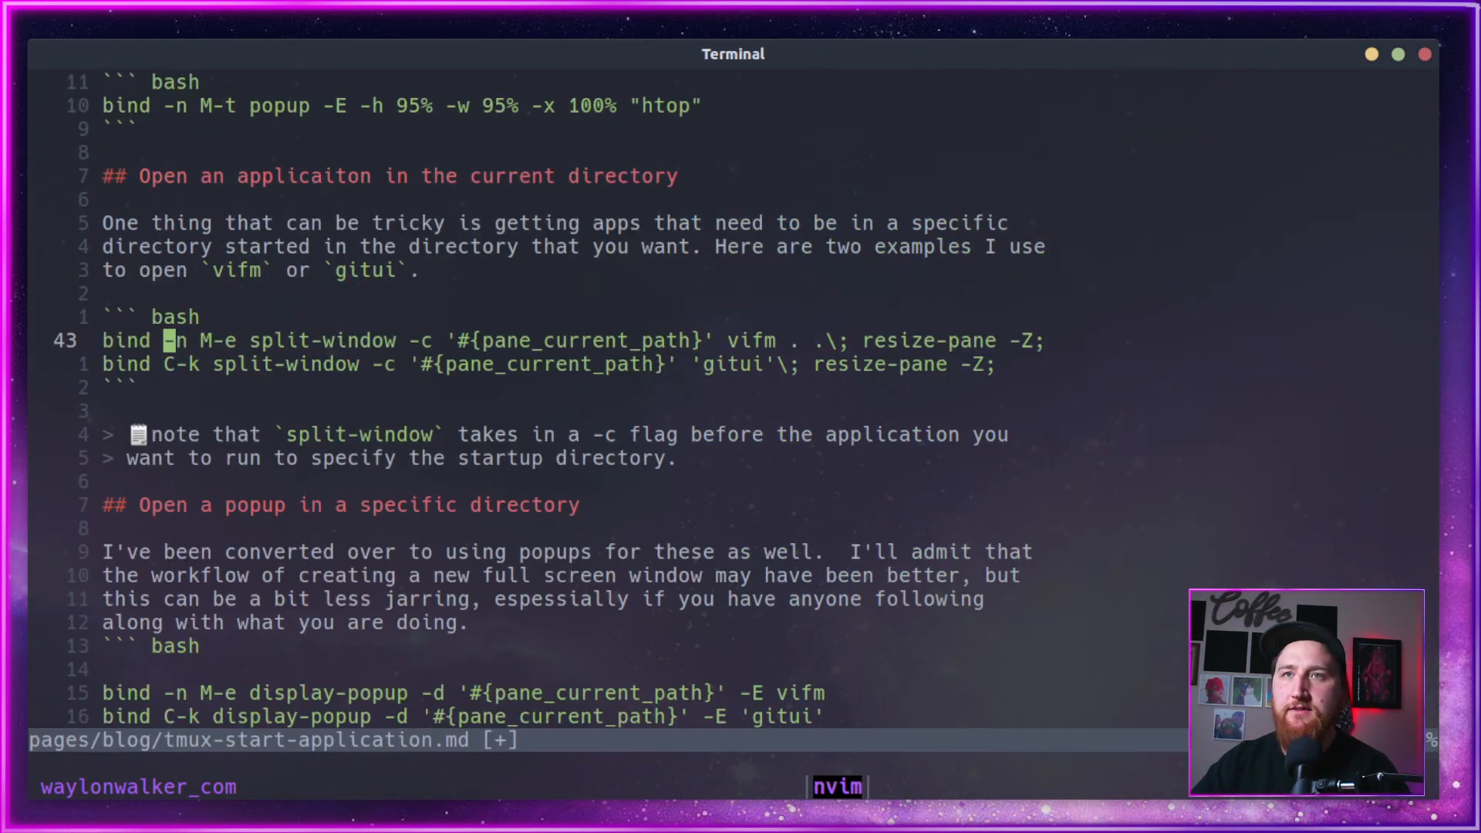
Step: Close the vifm popup and bring up gitui showing the waylonwalker.com repo's unstaged changes
key("j")
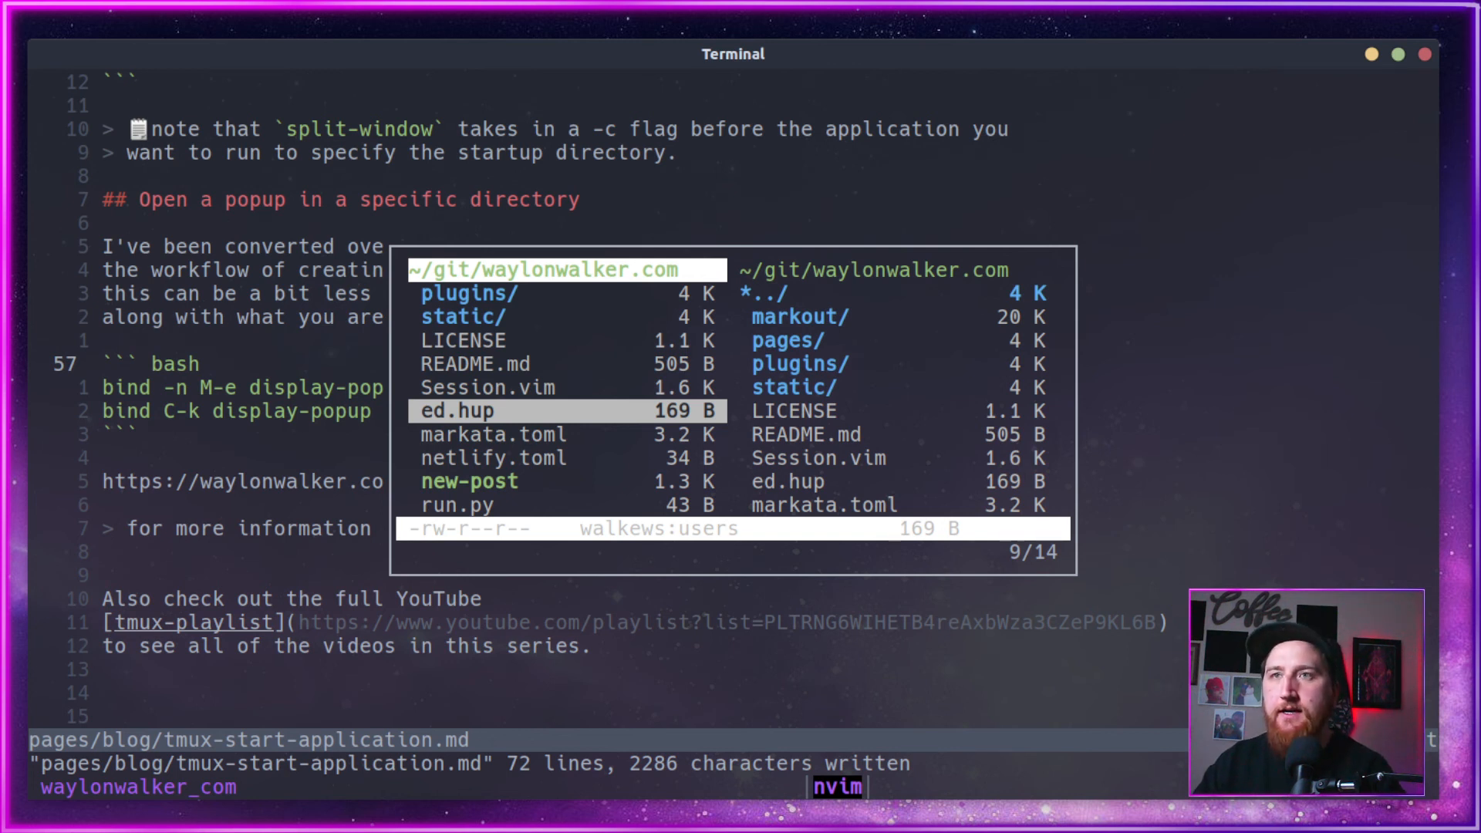
key("Escape")
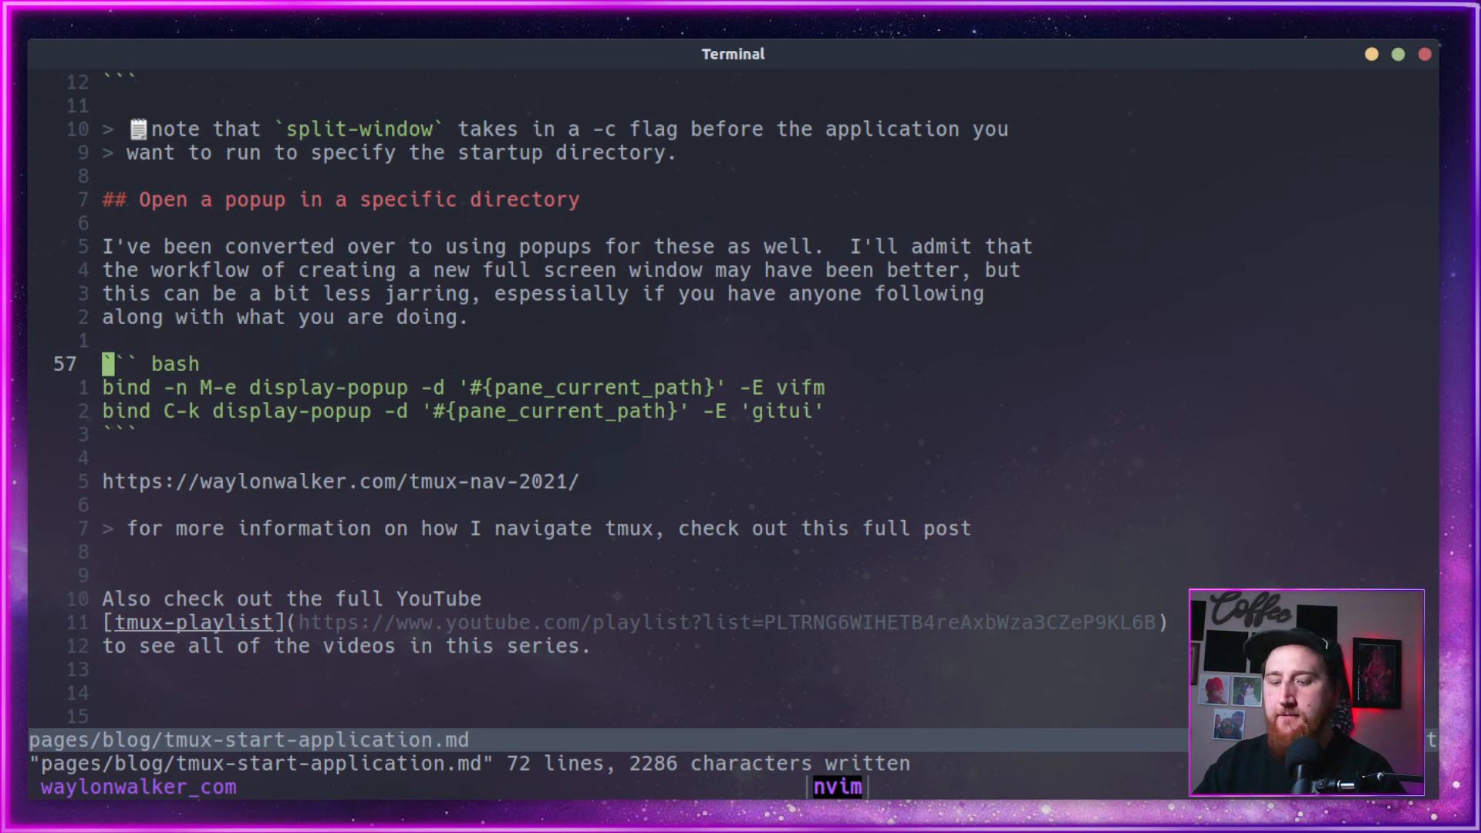
key("C-k")
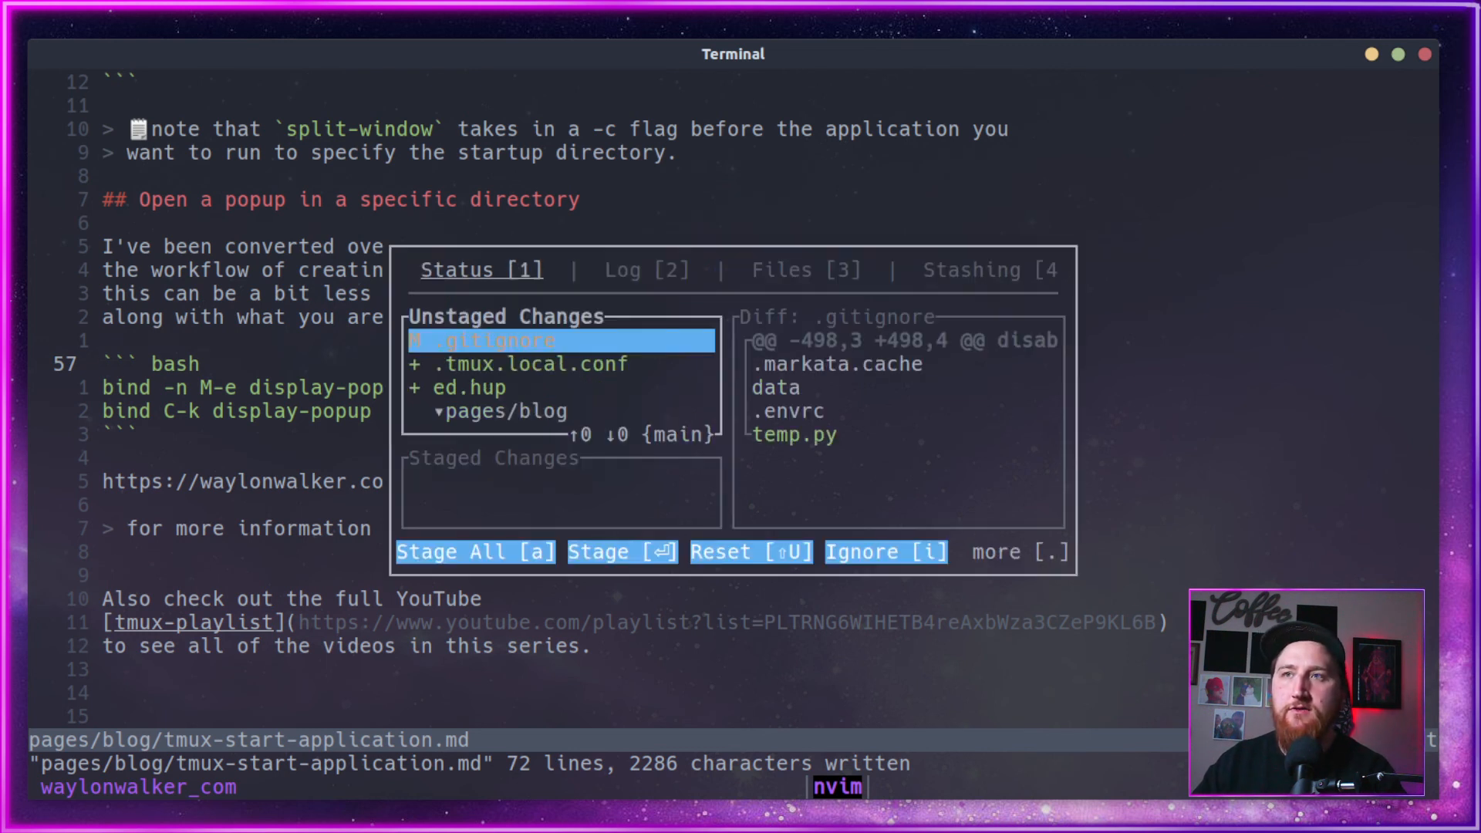